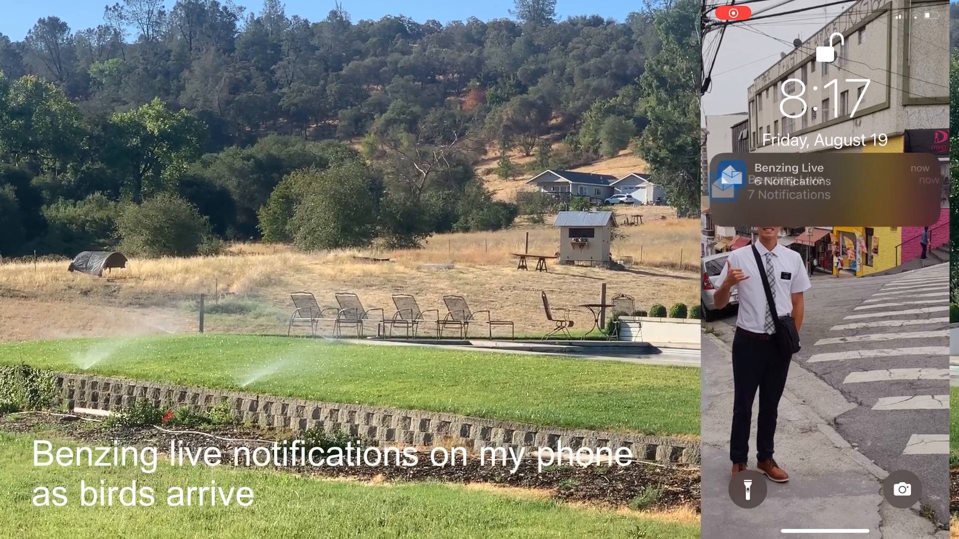
Show the My Dashboard view with races, recent trainings and the online Benzing clock.
click(824, 180)
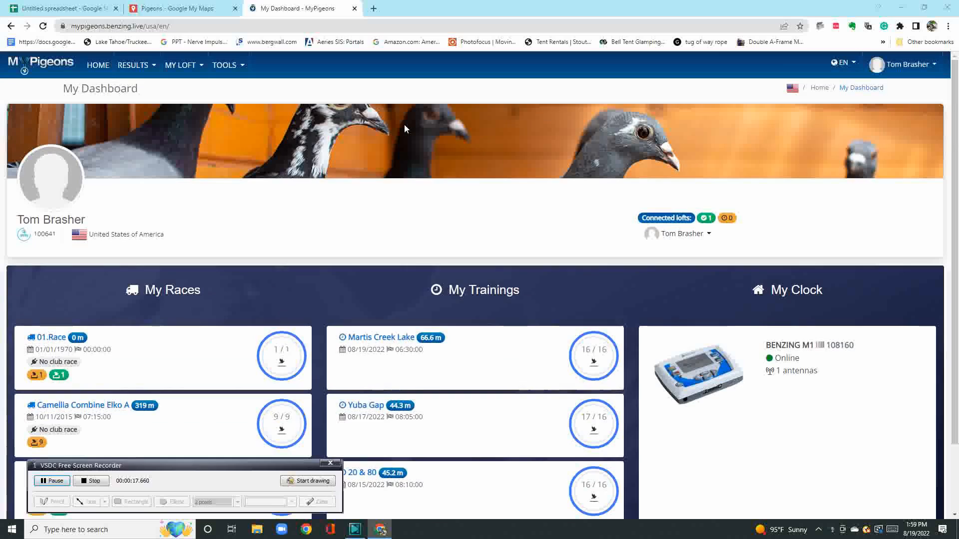
Go from the dashboard into My Trainings and load the Martis Creek Lake results with 16 arrivals.
scroll(down, 3)
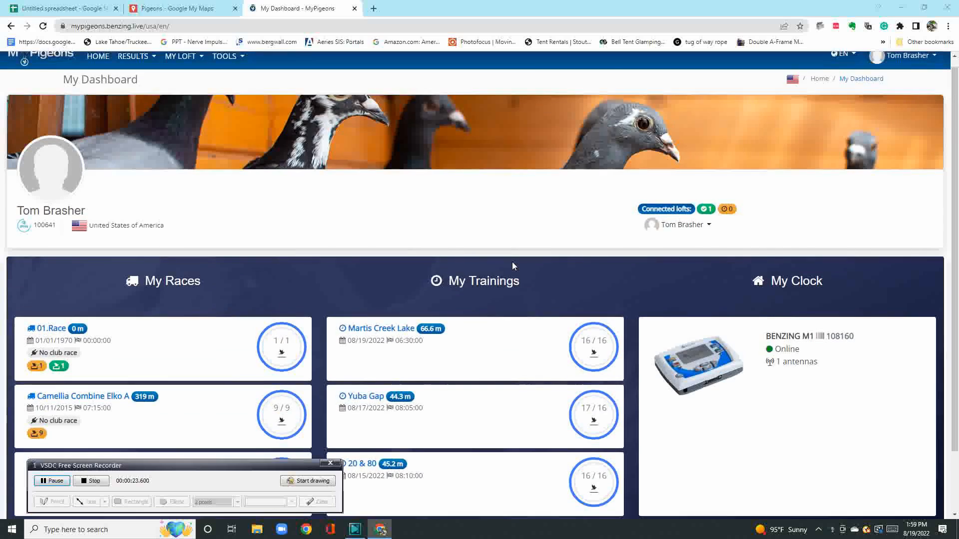
scroll(down, 3)
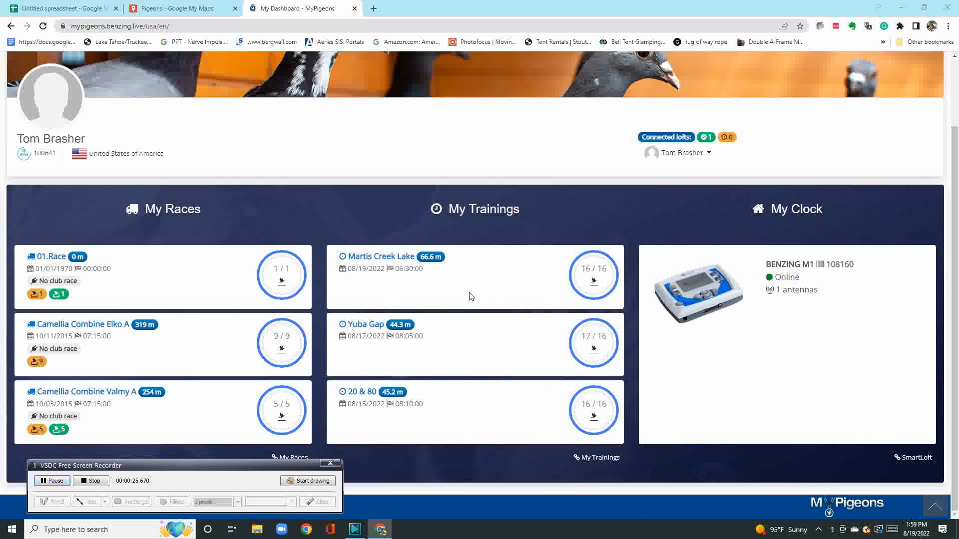
mouse_move(596, 457)
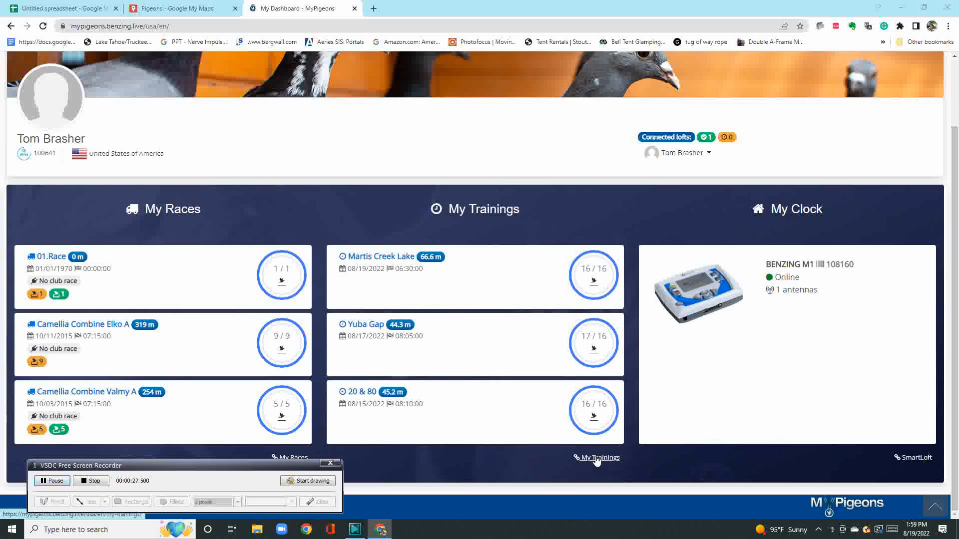
click(599, 458)
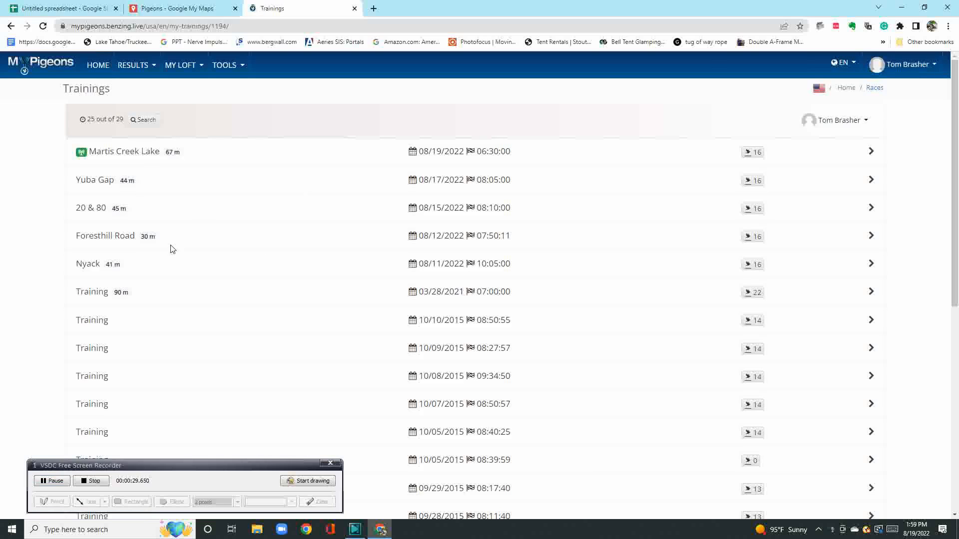
mouse_move(464, 265)
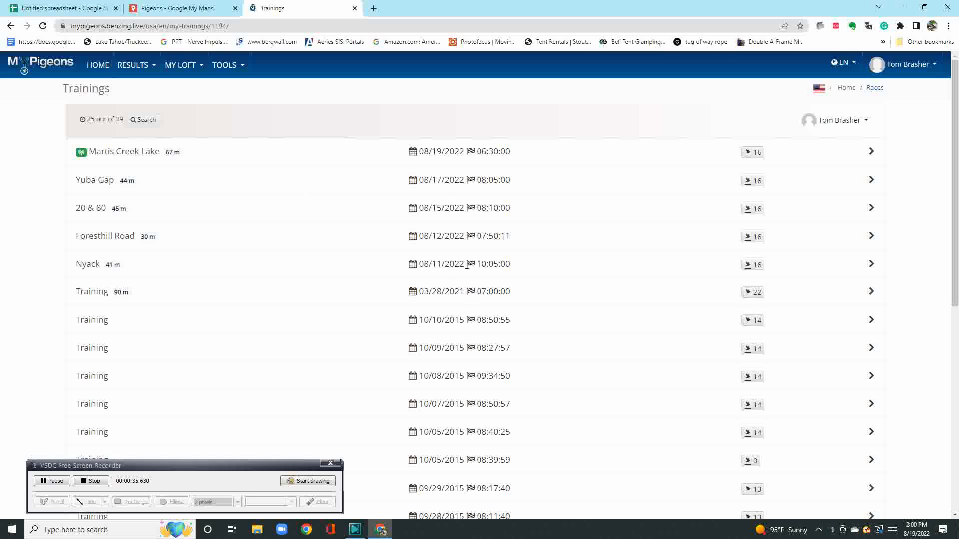
mouse_move(124, 151)
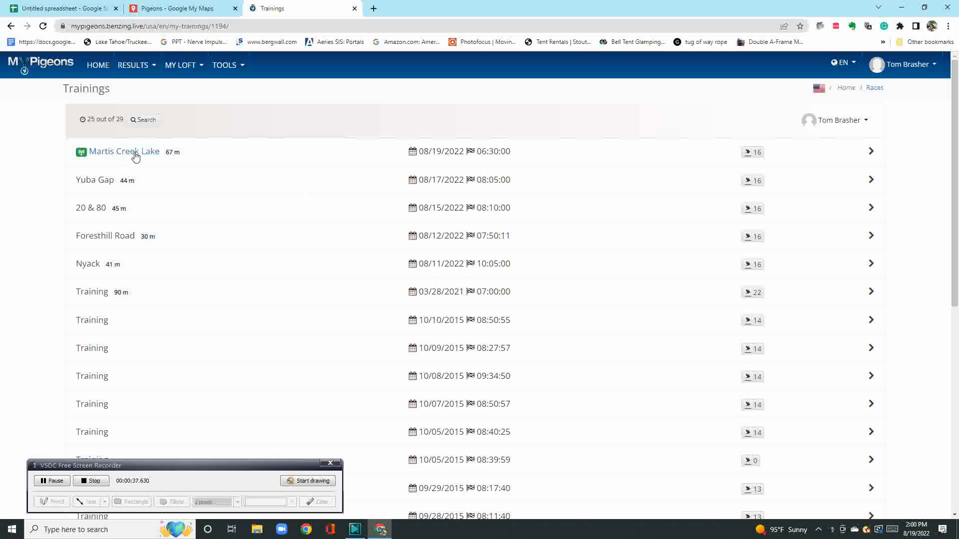
click(124, 151)
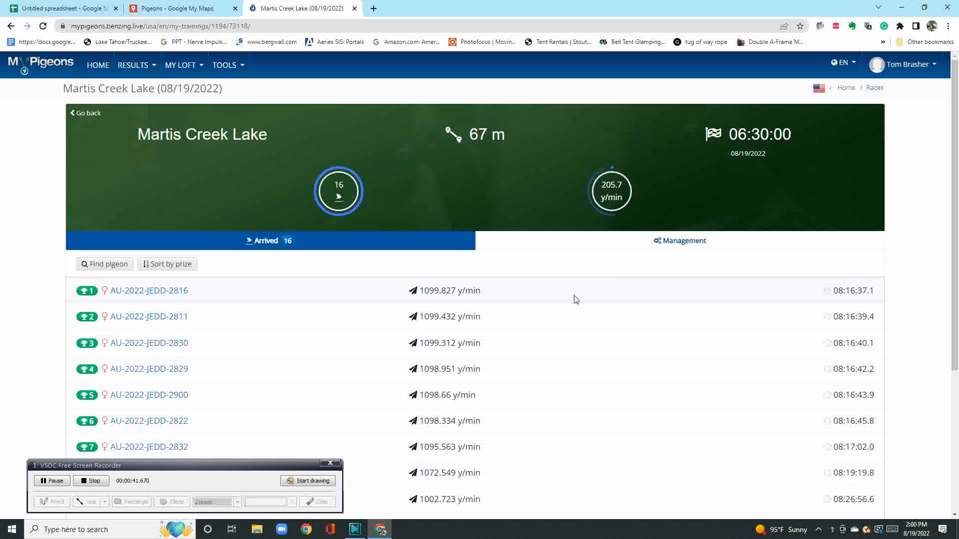
Show the Martis Creek Lake liberation point on the map from the Management options.
click(679, 241)
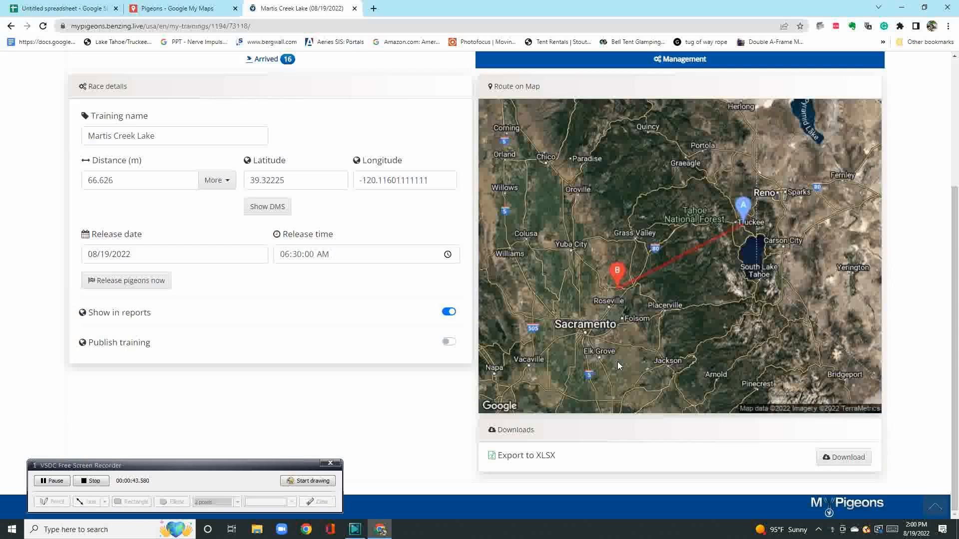
click(174, 254)
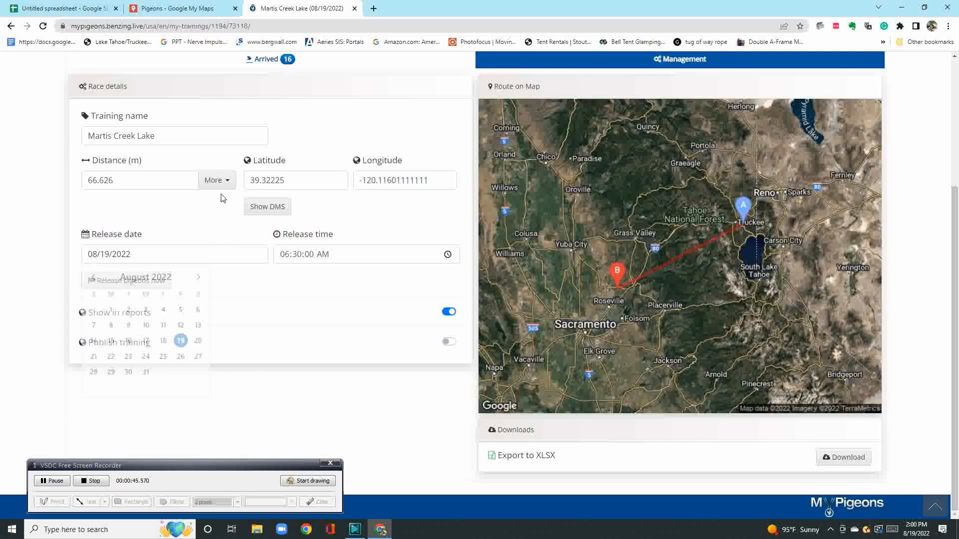
click(217, 180)
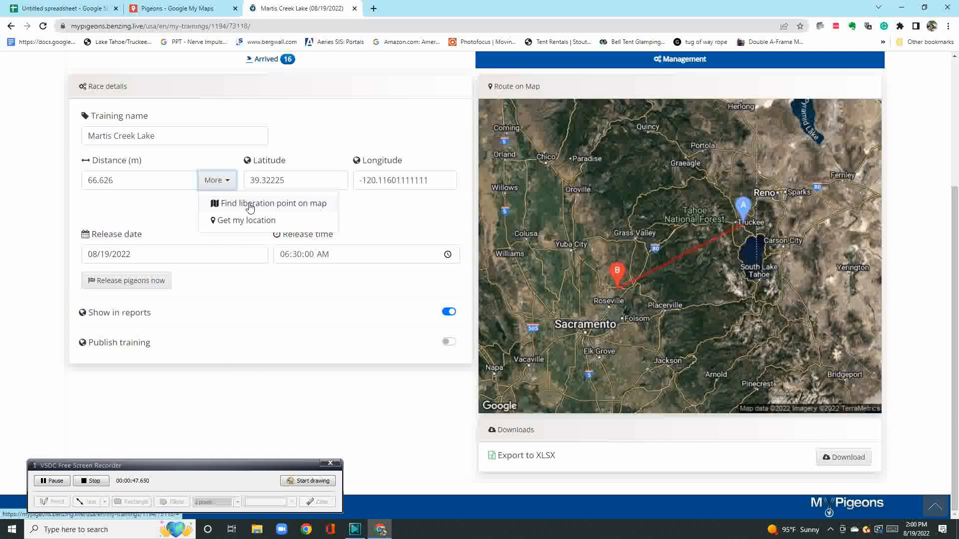
click(268, 203)
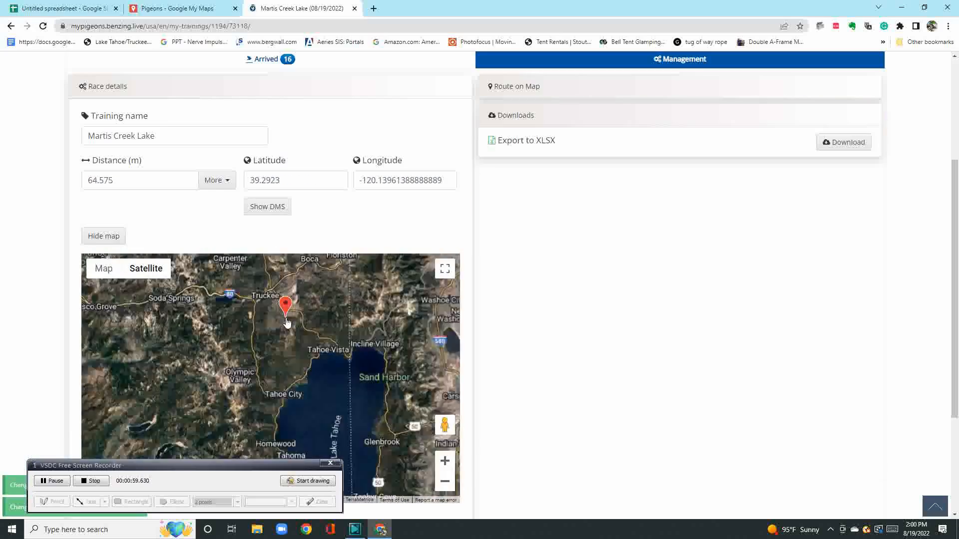
Place the release point beside the lake (longitude -120.11597, distance 66.628) and hide the map.
click(516, 86)
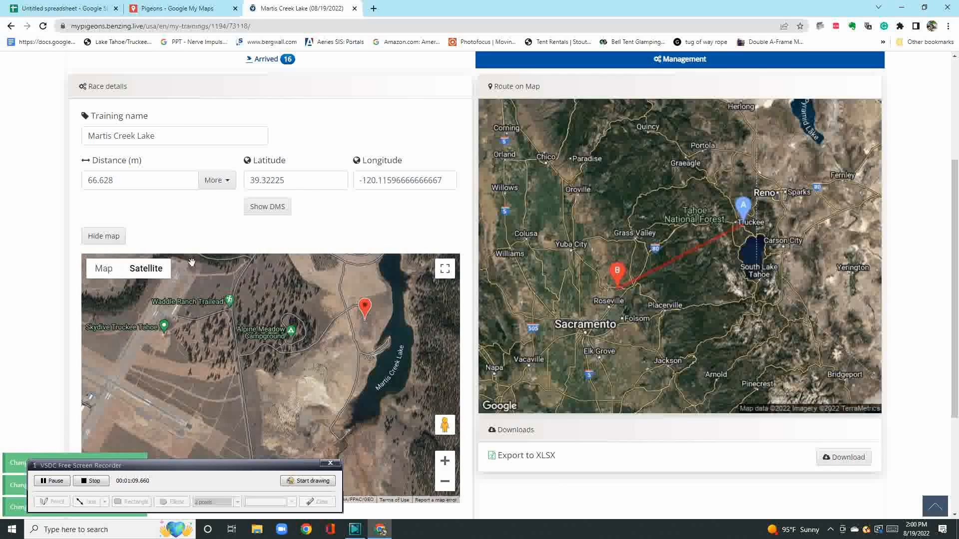
mouse_move(238, 189)
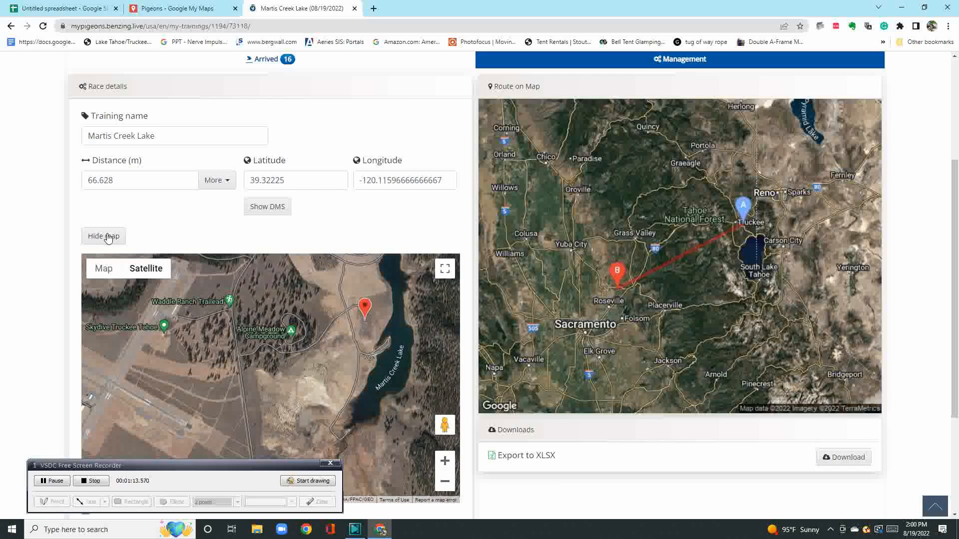
click(103, 235)
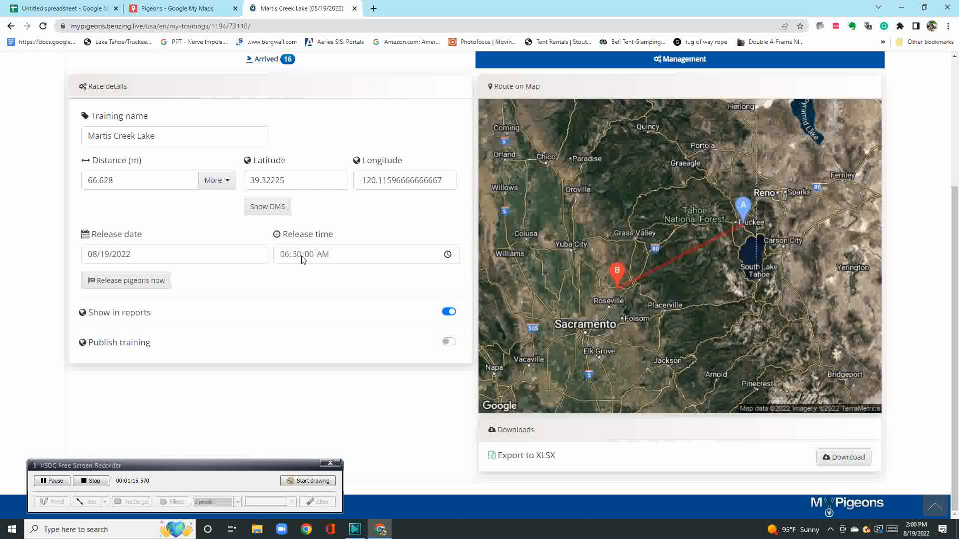
scroll(up, 3)
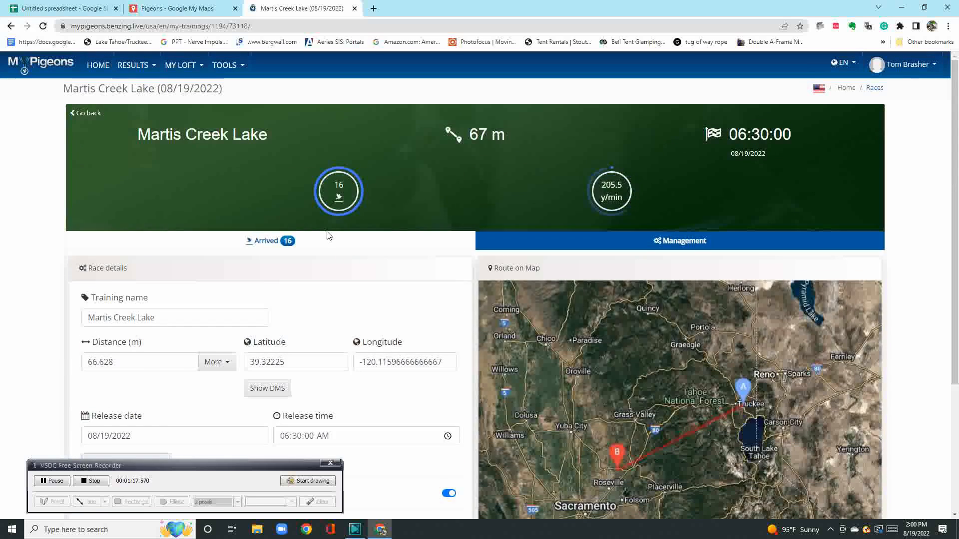
Scroll through the Arrived list of 16 pigeons, then move to the Pigeons Google My Maps view.
click(269, 240)
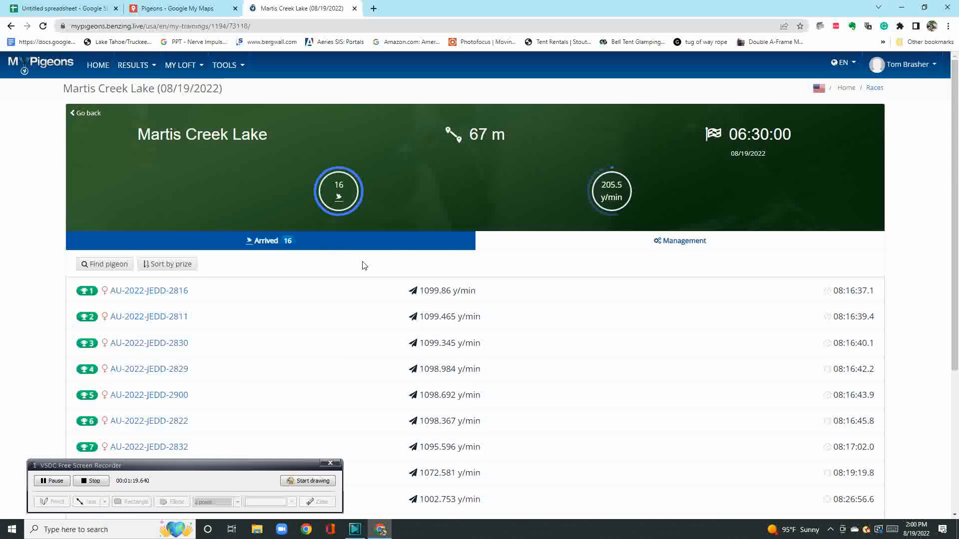
mouse_move(381, 327)
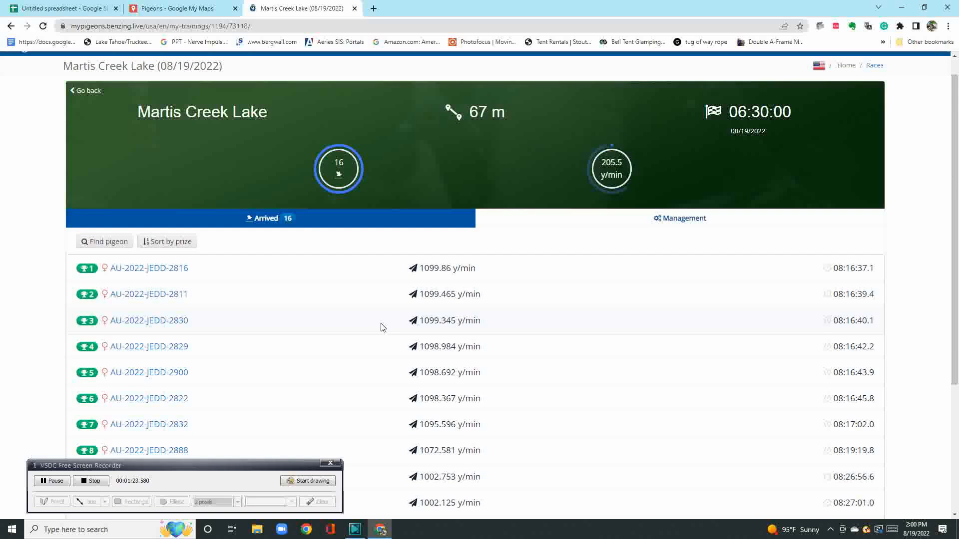
scroll(down, 3)
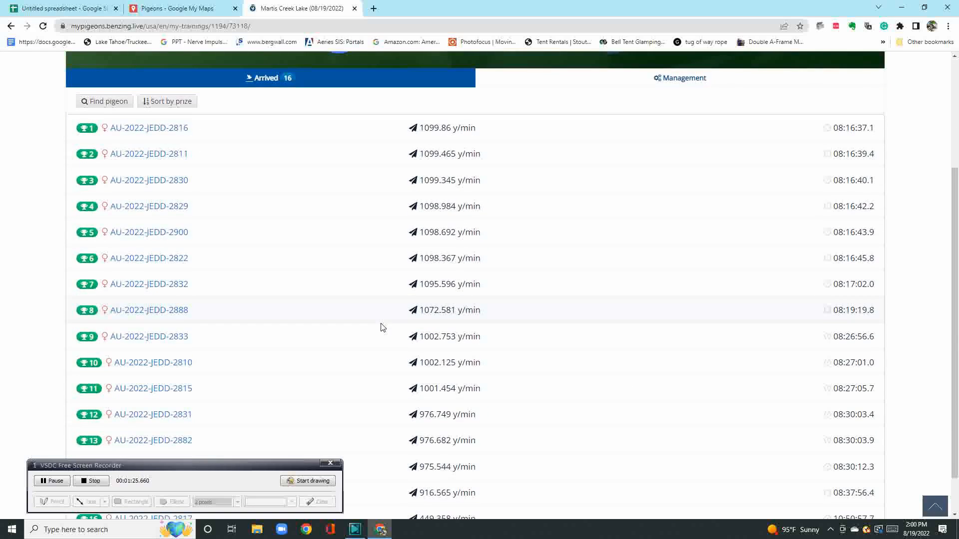
mouse_move(851, 128)
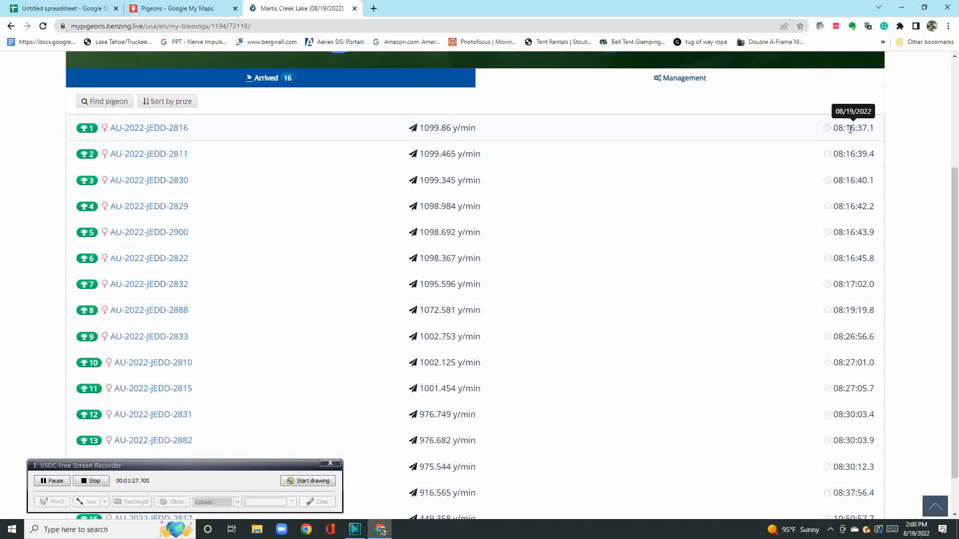
mouse_move(537, 128)
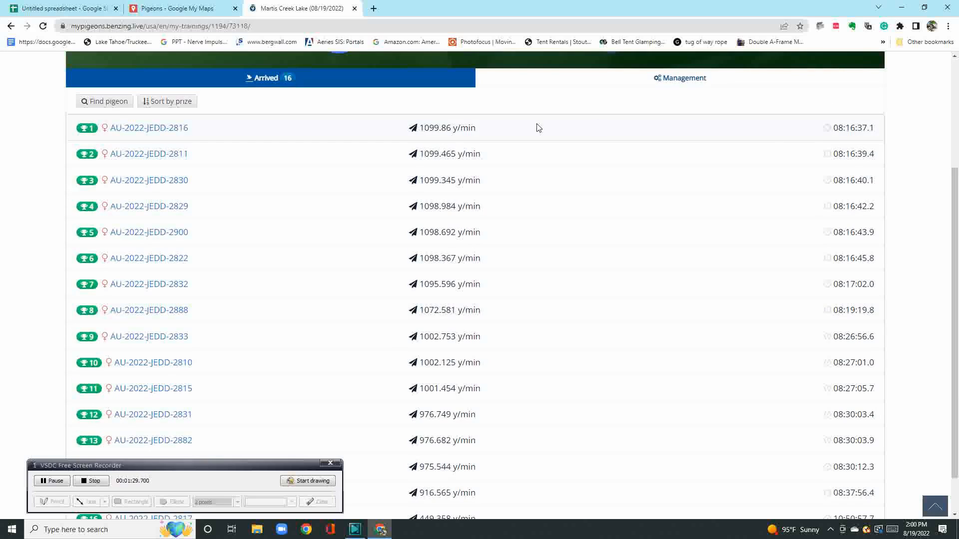
mouse_move(610, 162)
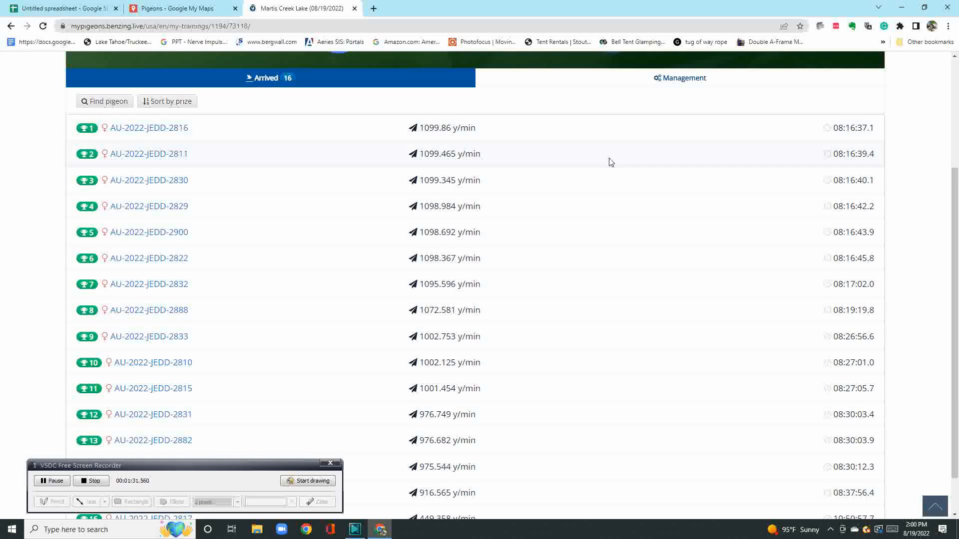
mouse_move(847, 146)
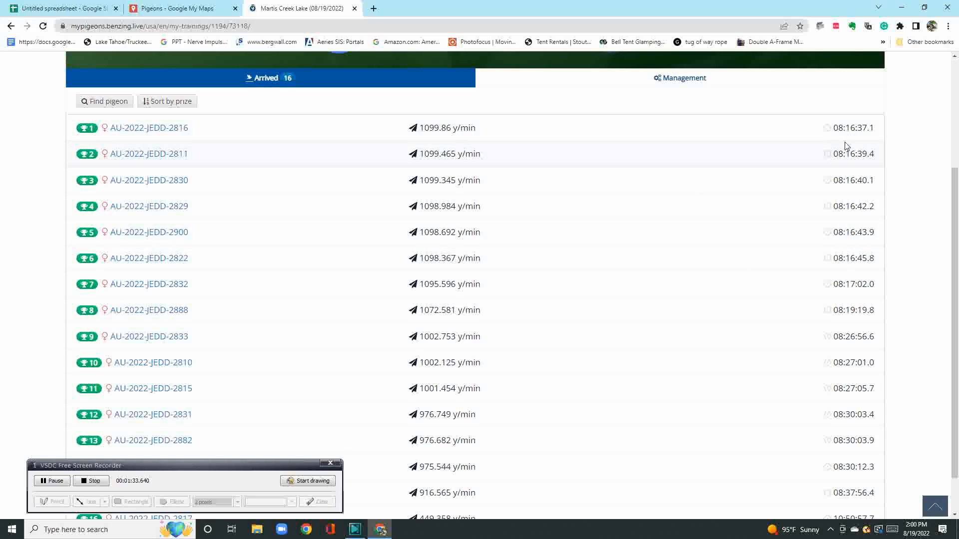
scroll(down, 3)
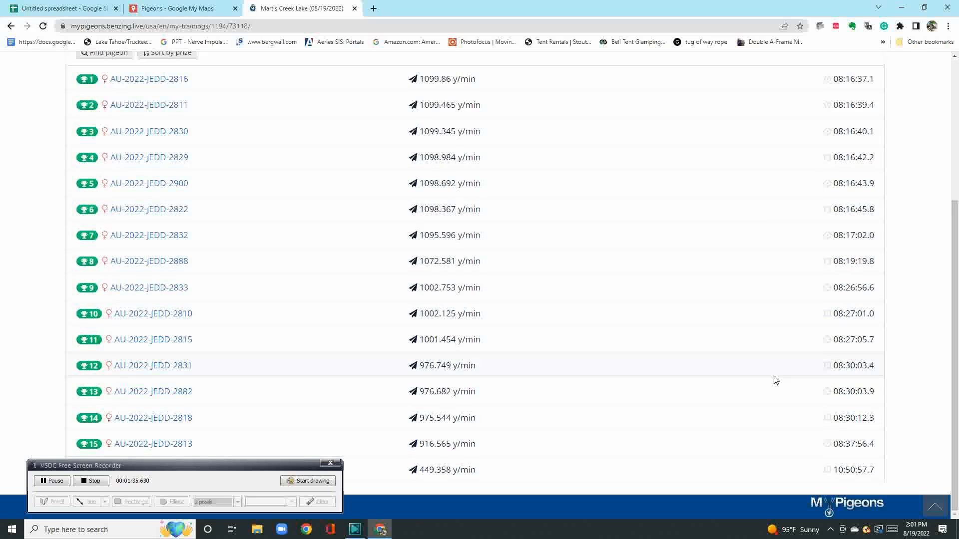
mouse_move(668, 465)
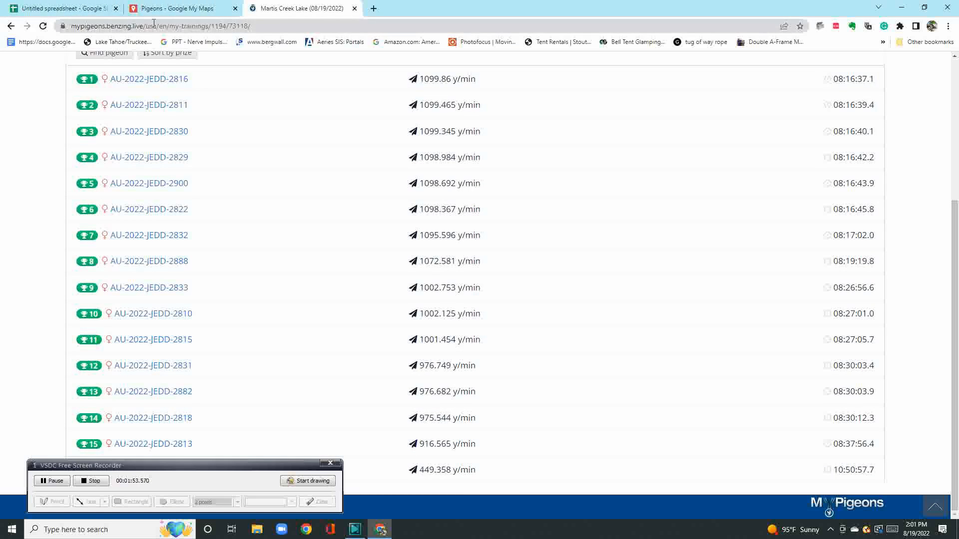
click(178, 8)
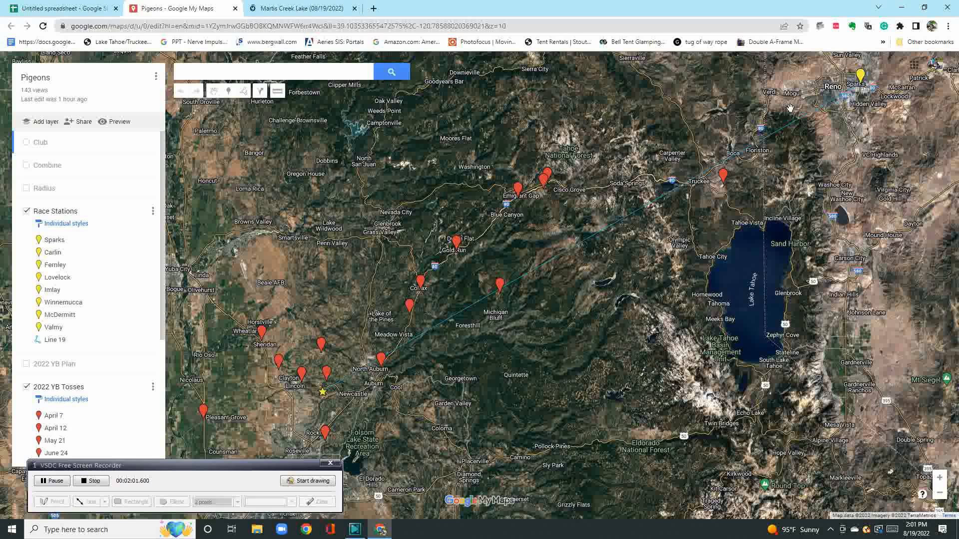
mouse_move(380, 333)
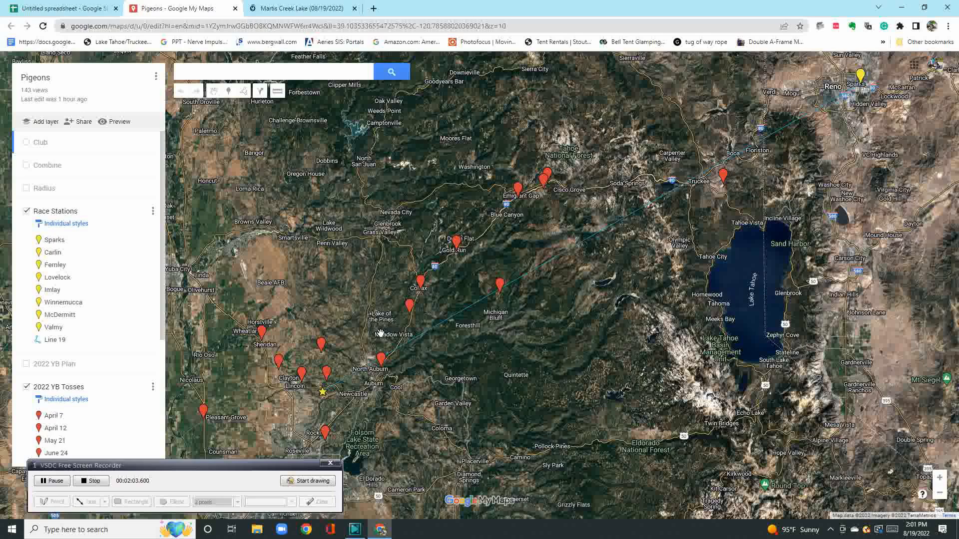
mouse_move(587, 251)
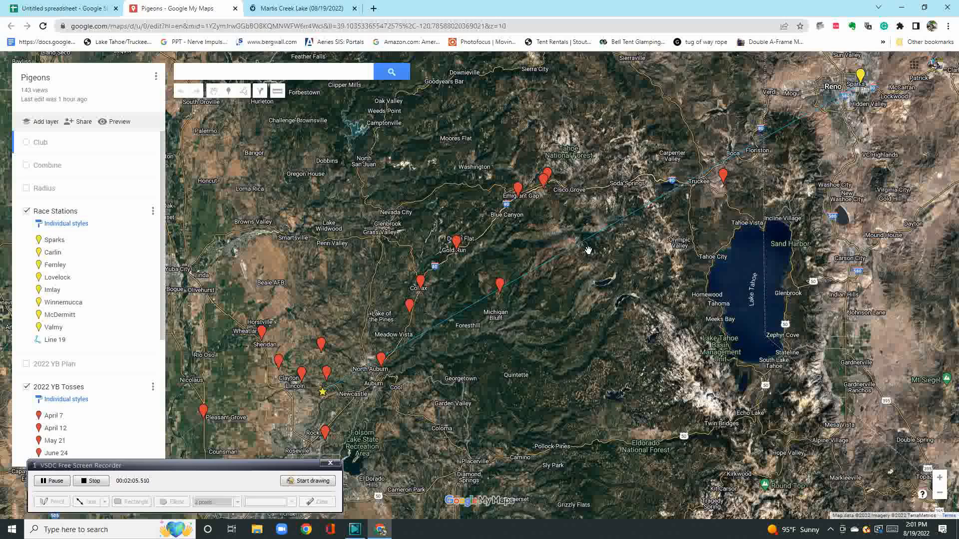
mouse_move(446, 355)
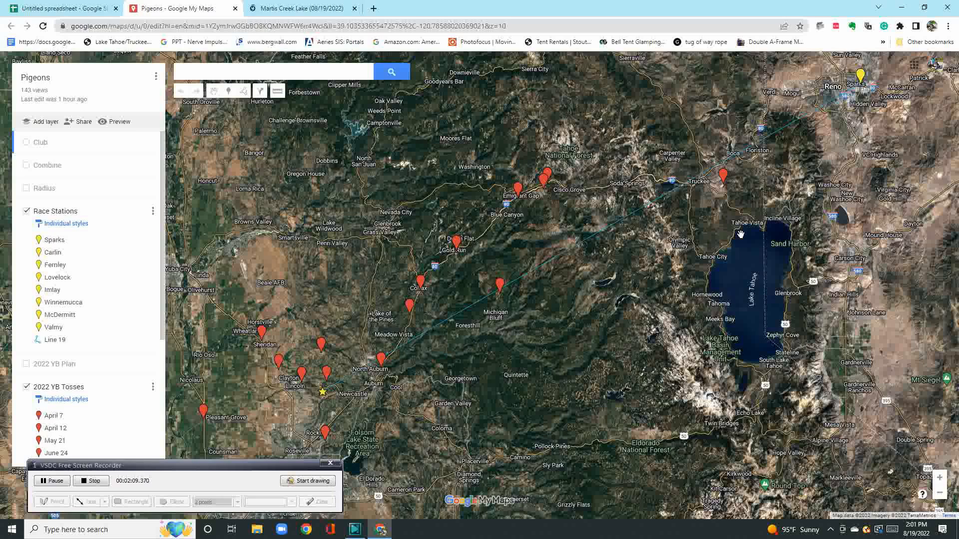
mouse_move(675, 262)
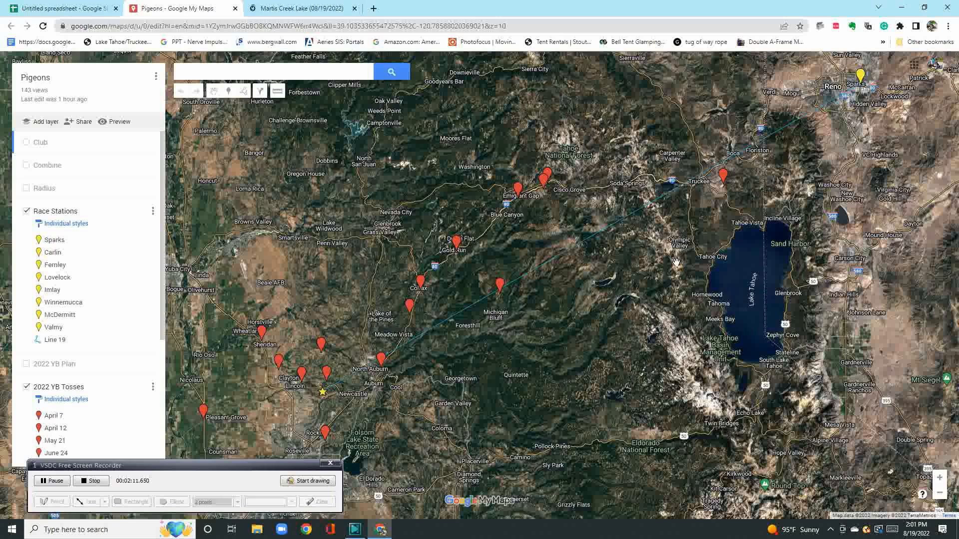
mouse_move(740, 217)
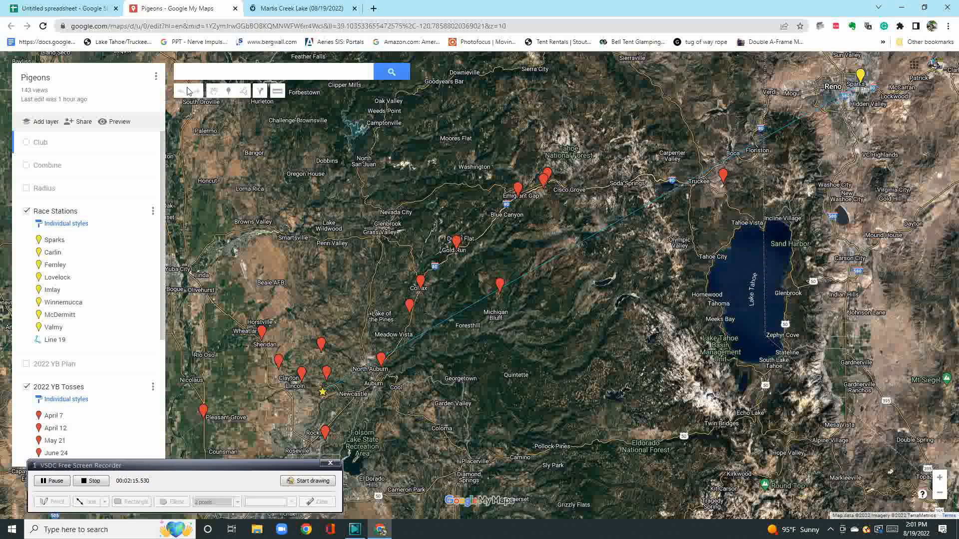
mouse_move(649, 220)
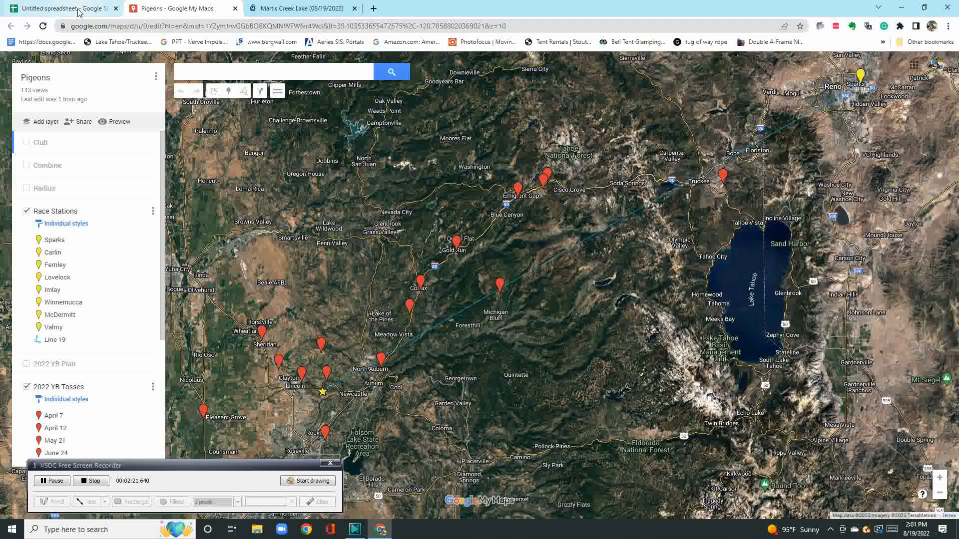
Switch to the 'Untitled spreadsheet' showing the 16 birds' August toss placings and totals.
click(61, 8)
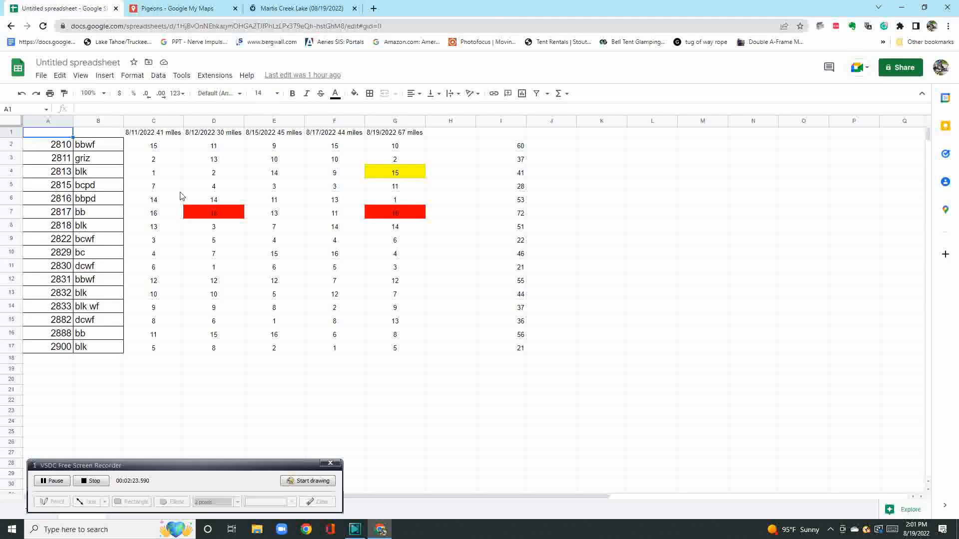
mouse_move(347, 146)
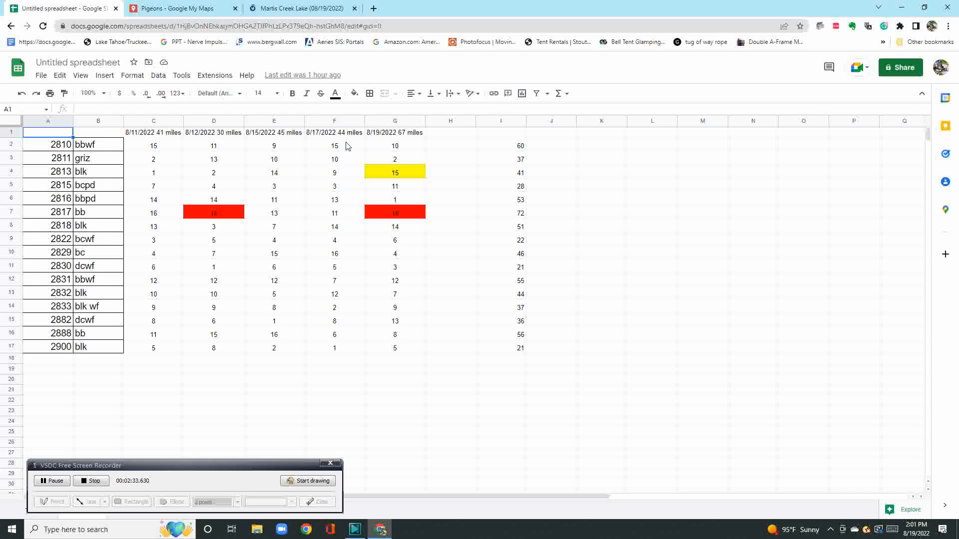
mouse_move(331, 254)
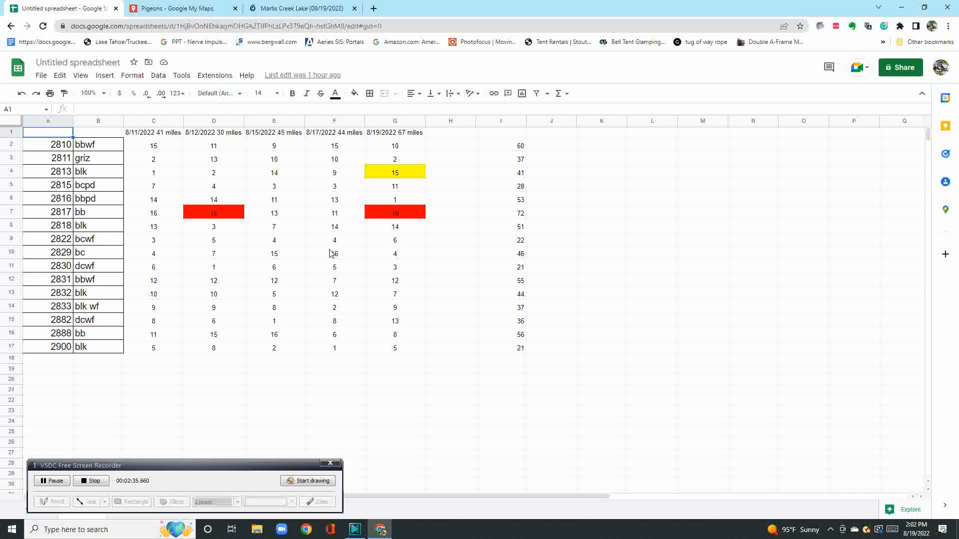
mouse_move(220, 178)
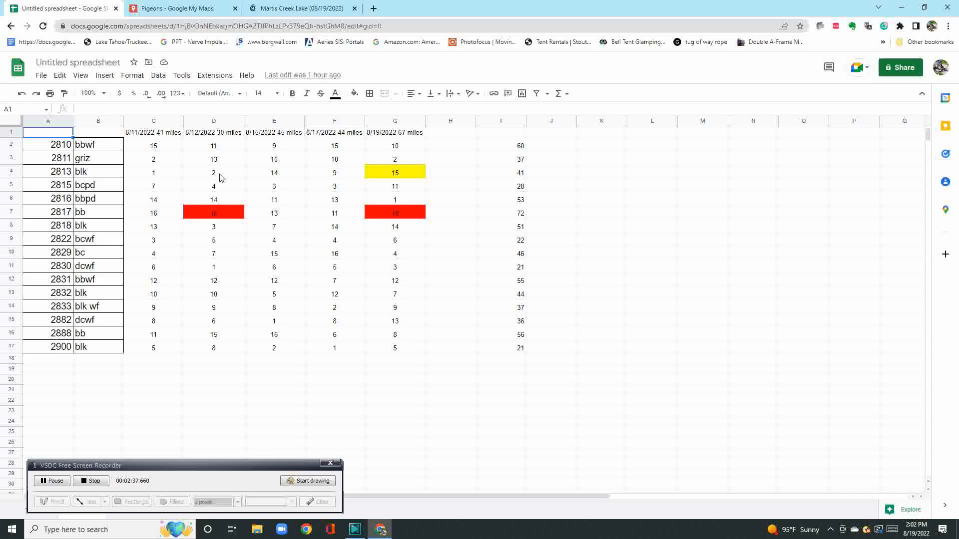
mouse_move(222, 356)
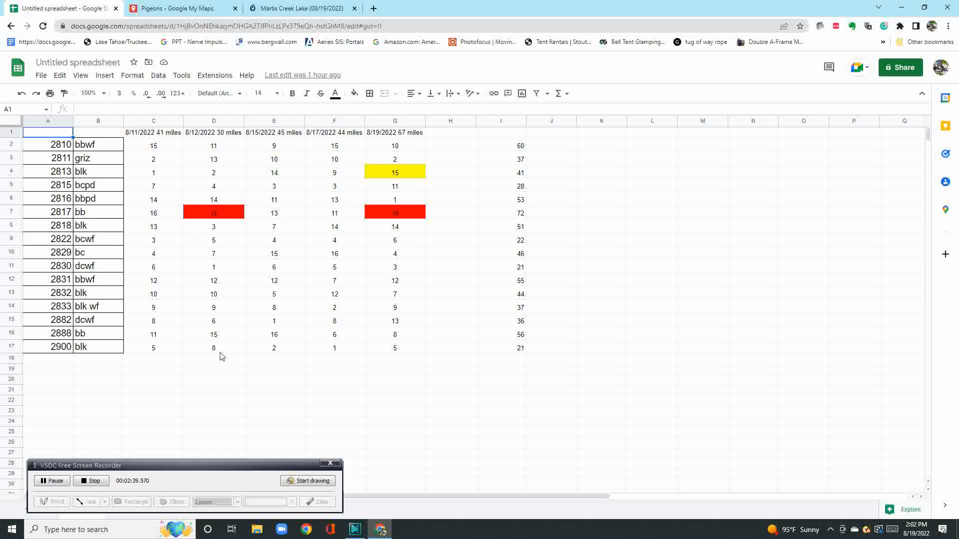
mouse_move(147, 299)
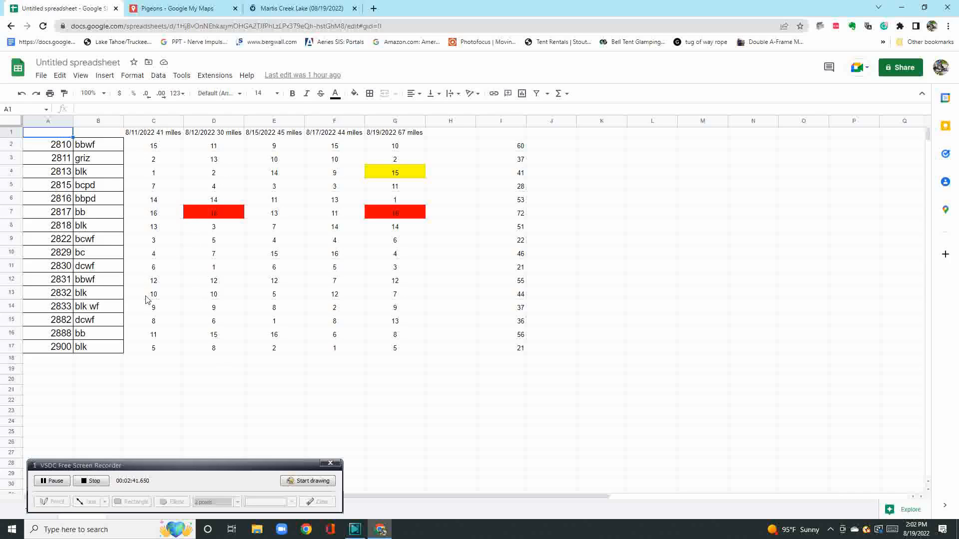
mouse_move(167, 135)
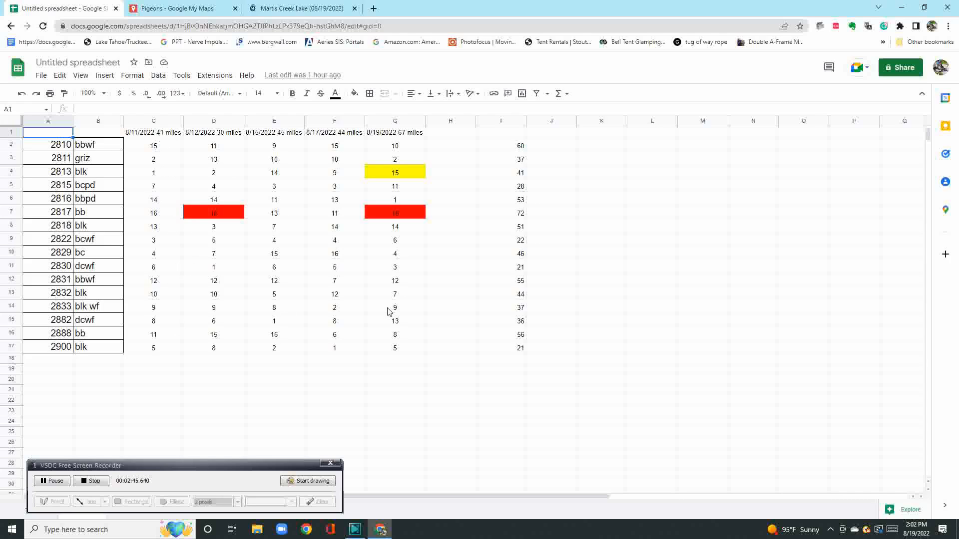
mouse_move(524, 246)
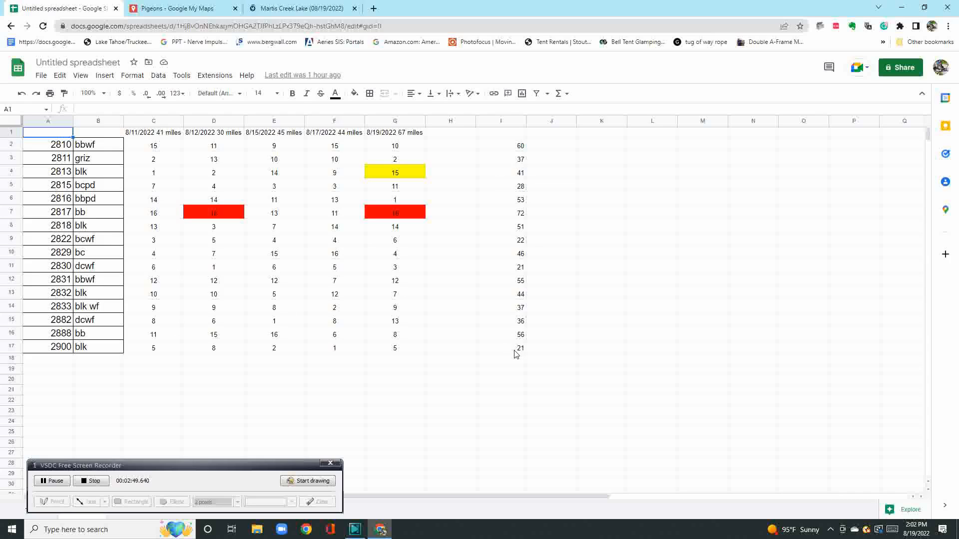
mouse_move(505, 290)
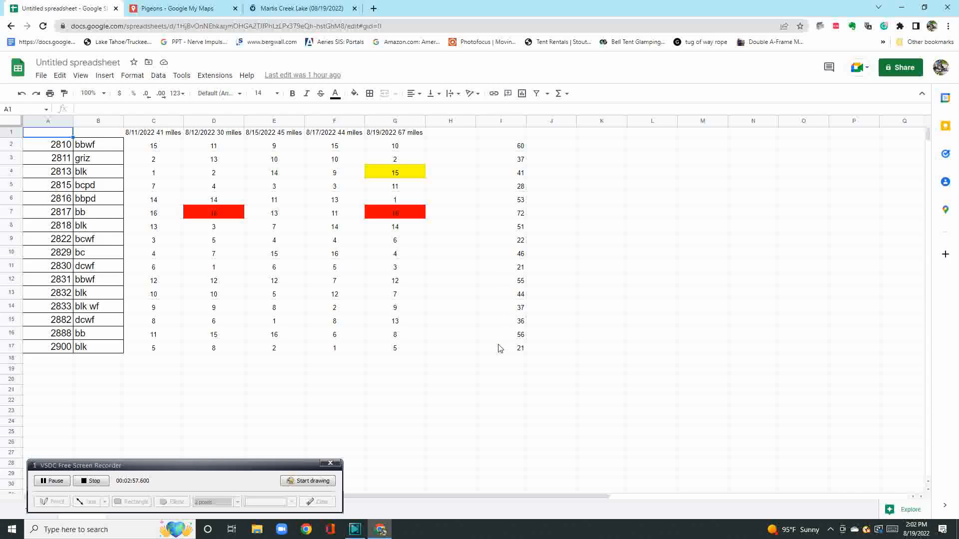
mouse_move(510, 350)
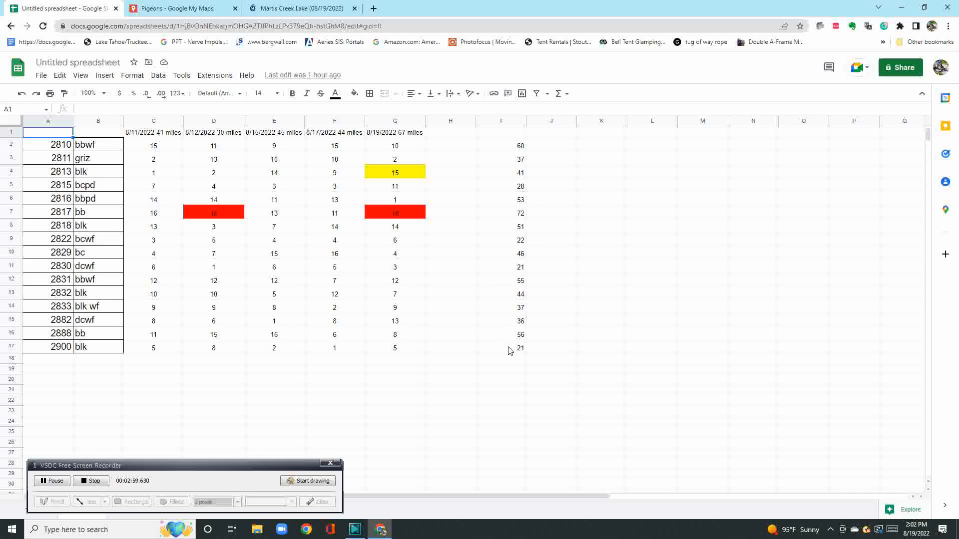
mouse_move(504, 241)
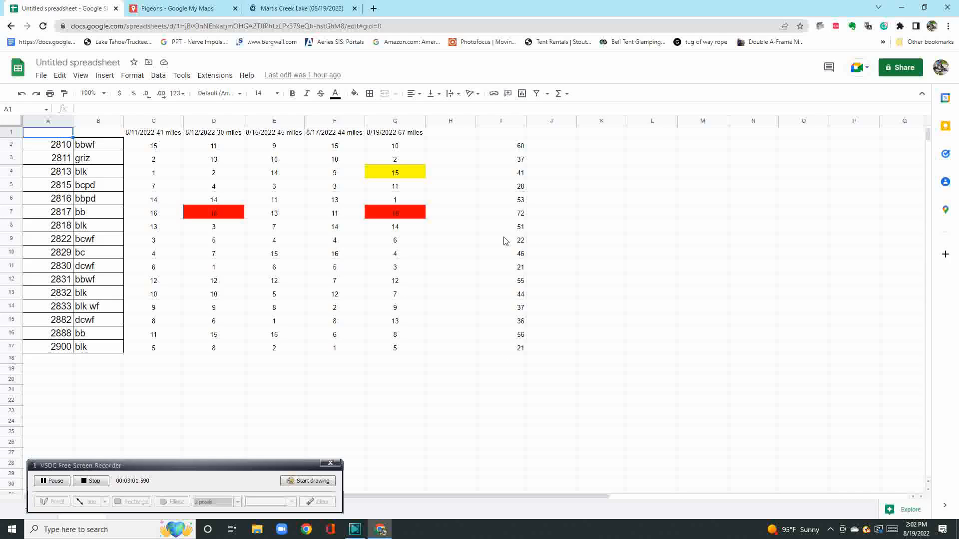
mouse_move(463, 247)
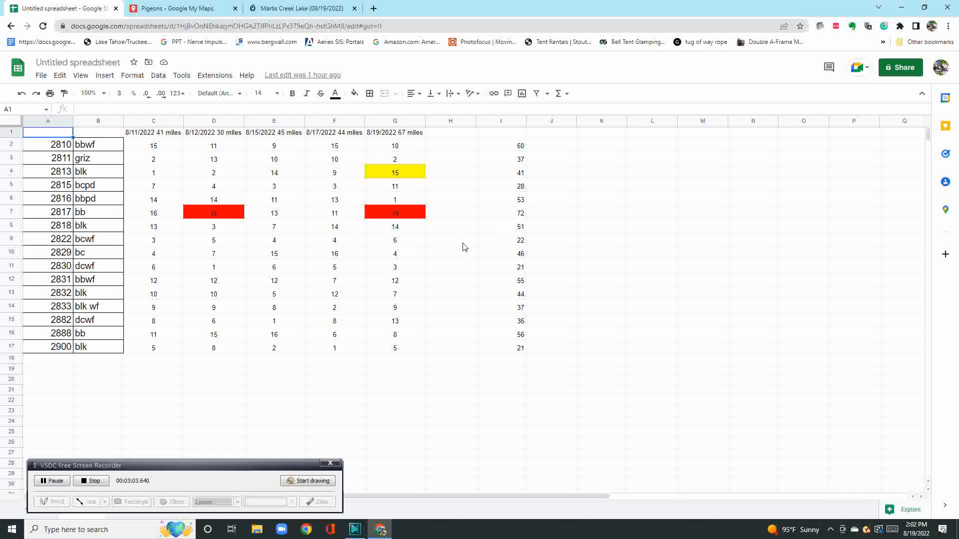
mouse_move(375, 243)
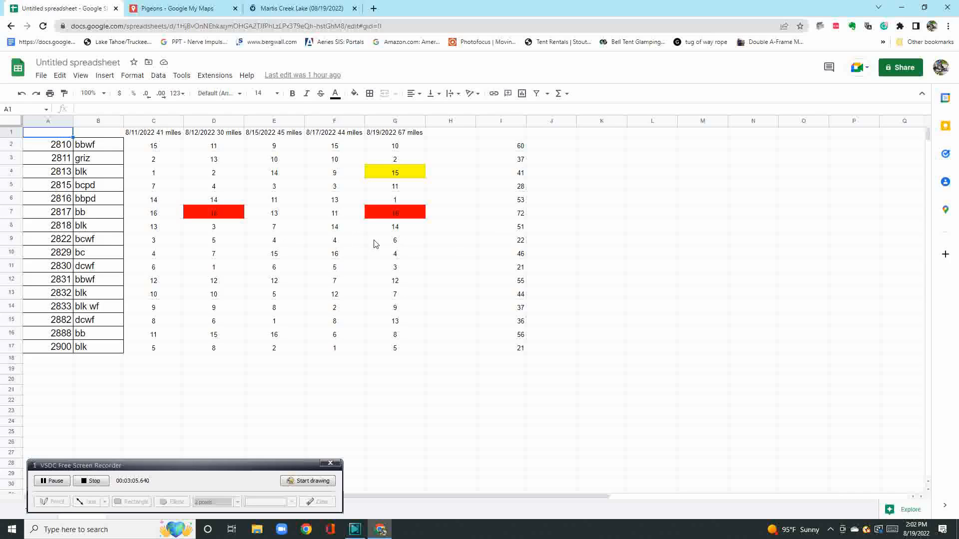
mouse_move(399, 215)
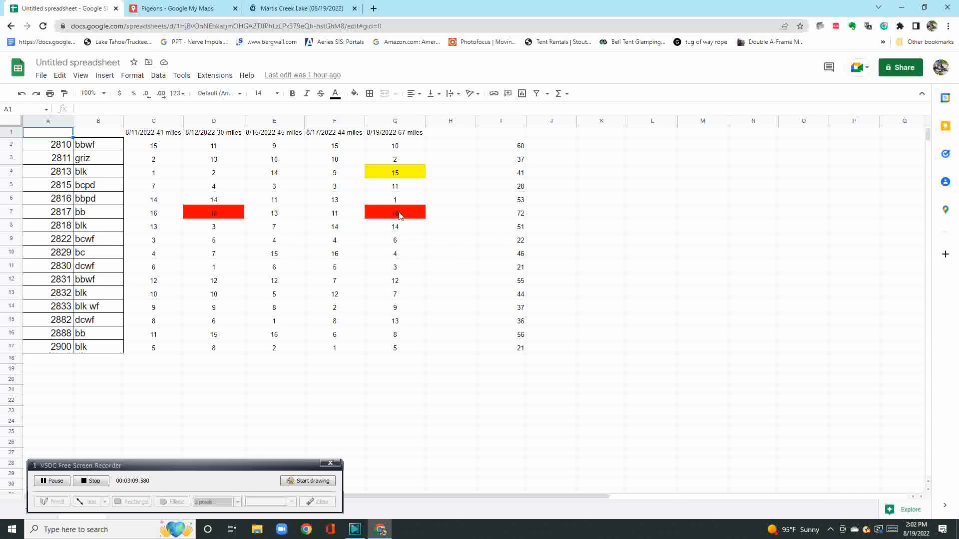
mouse_move(407, 174)
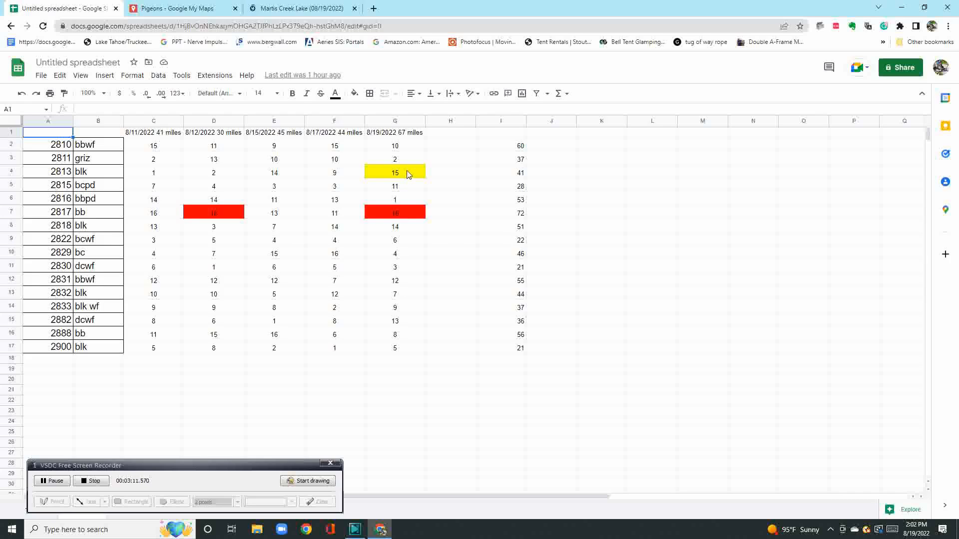
mouse_move(269, 217)
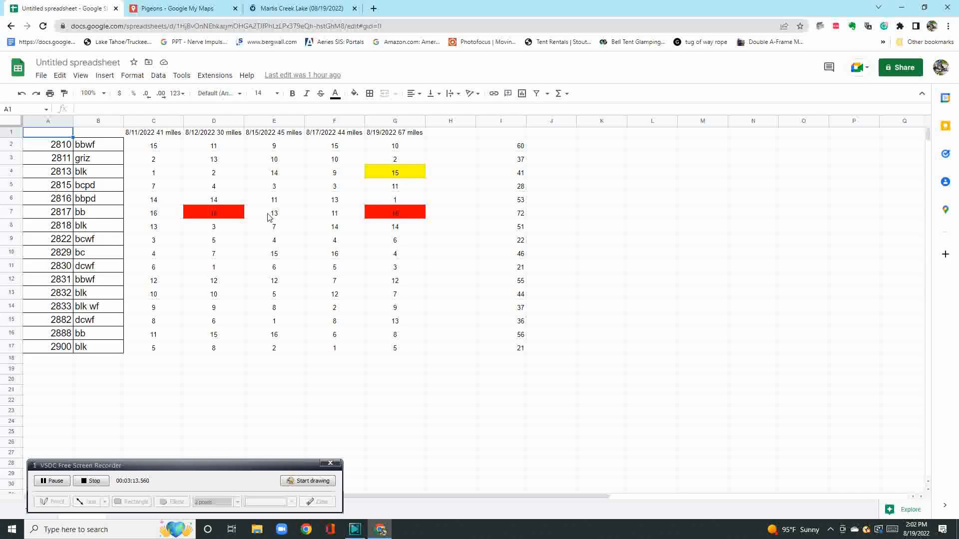
mouse_move(323, 261)
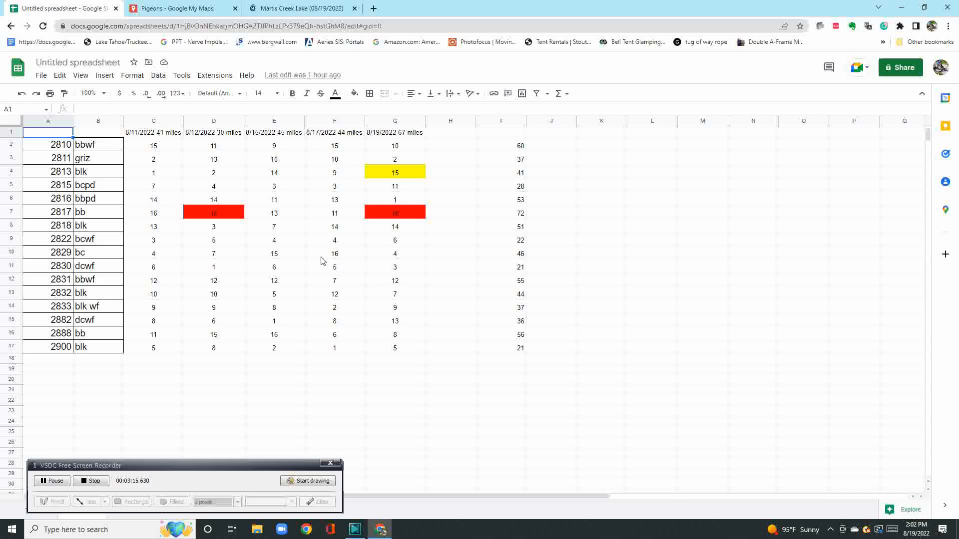
mouse_move(438, 361)
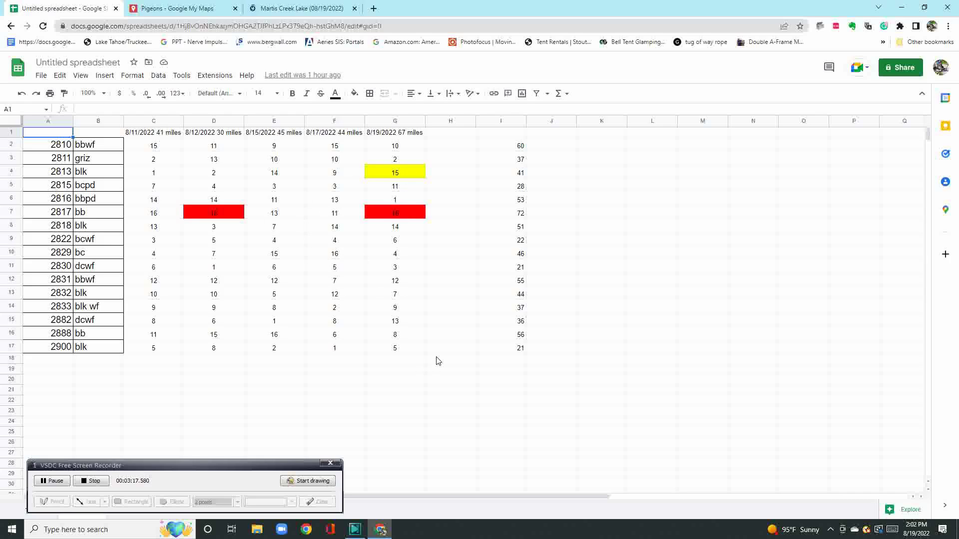